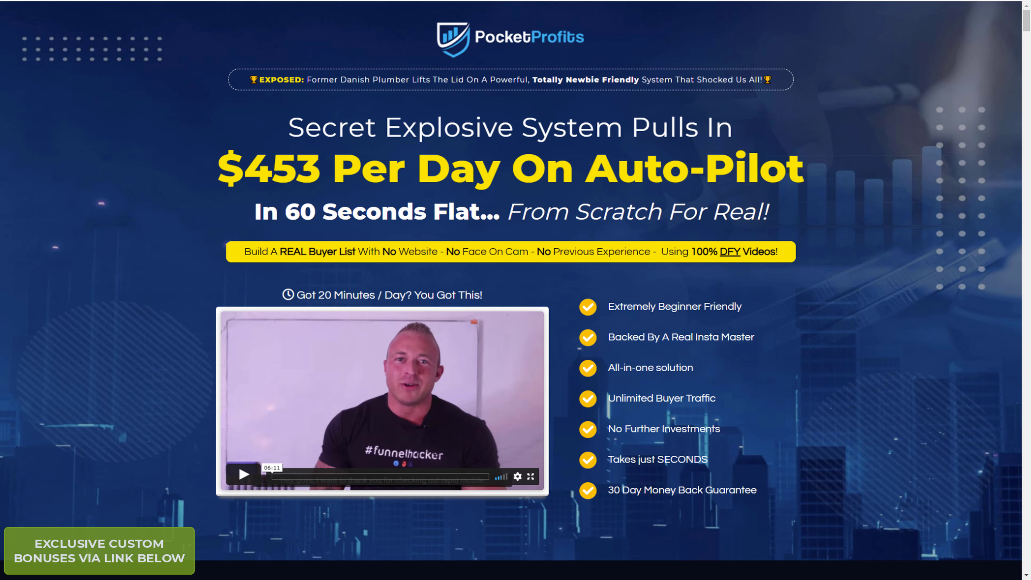
mouse_move(161, 473)
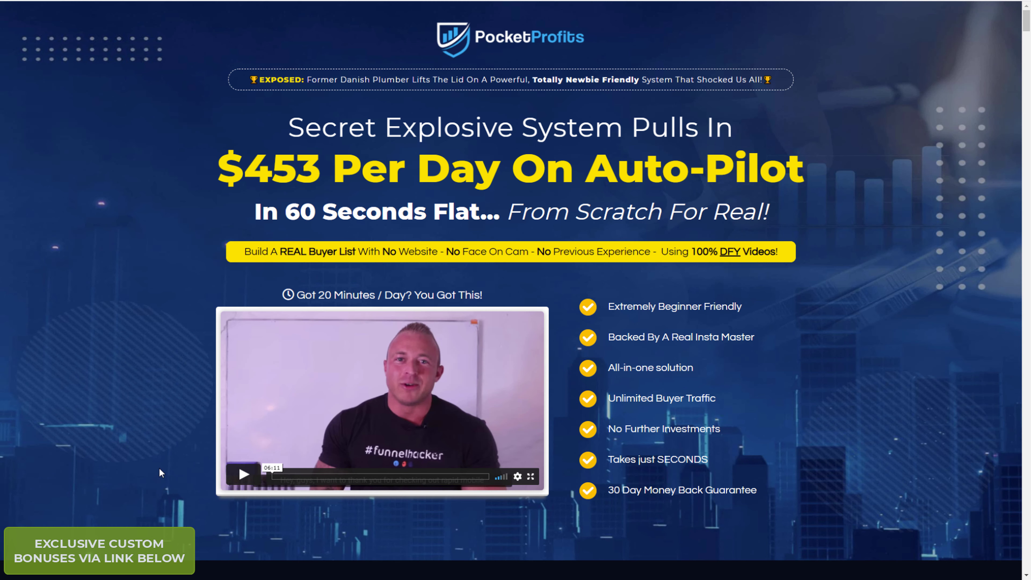
mouse_move(106, 436)
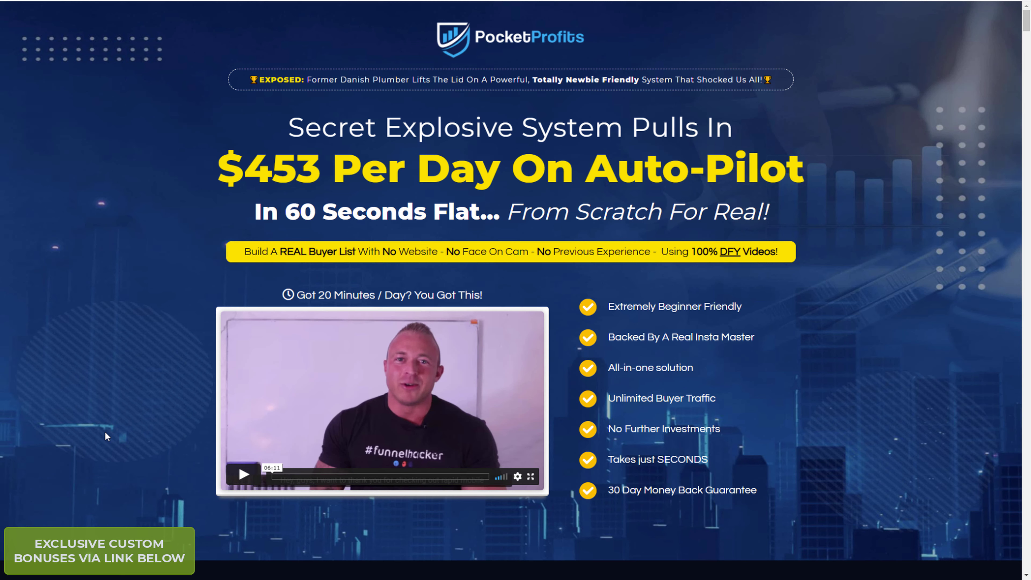
mouse_move(516, 409)
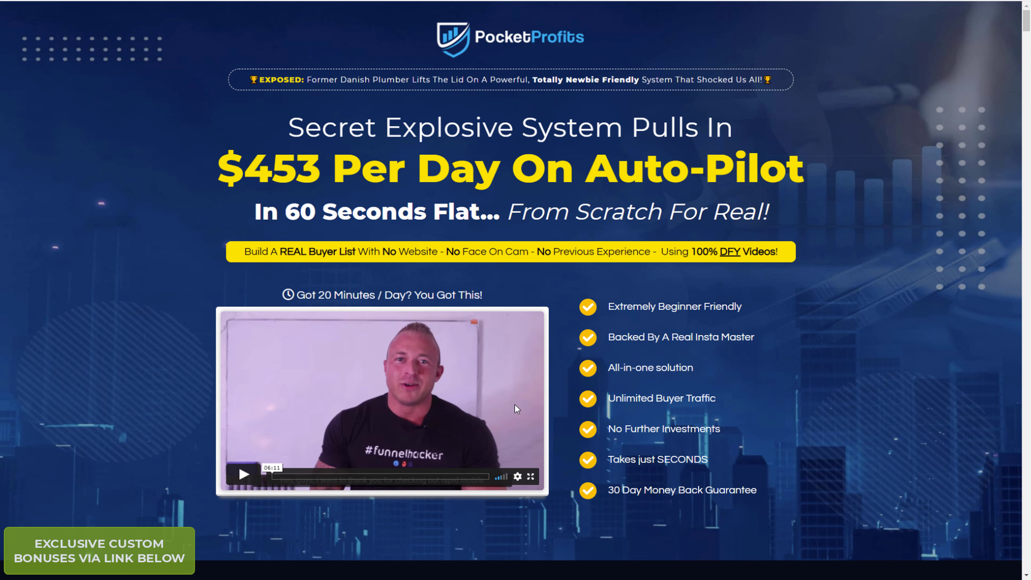
mouse_move(147, 311)
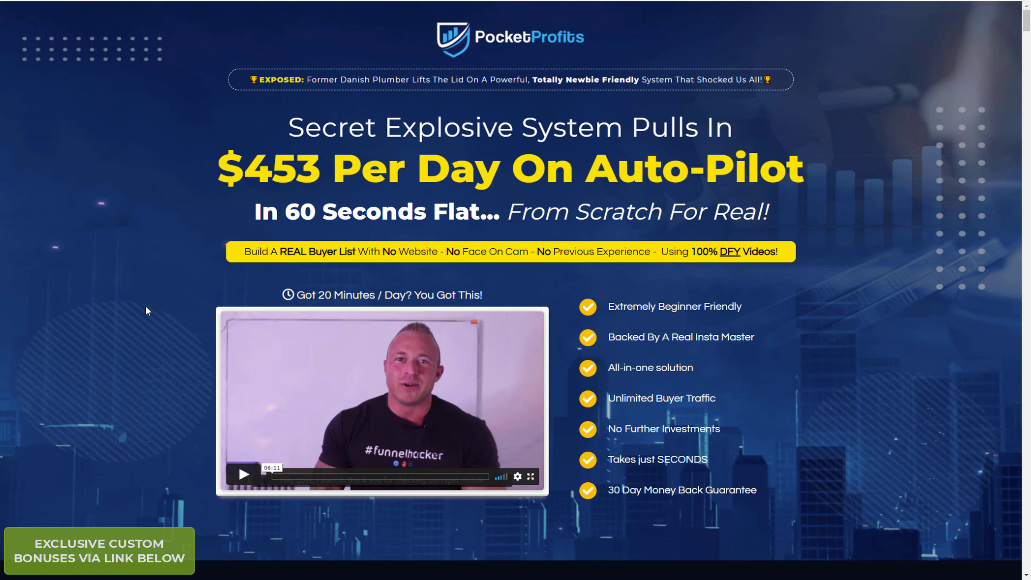
mouse_move(217, 295)
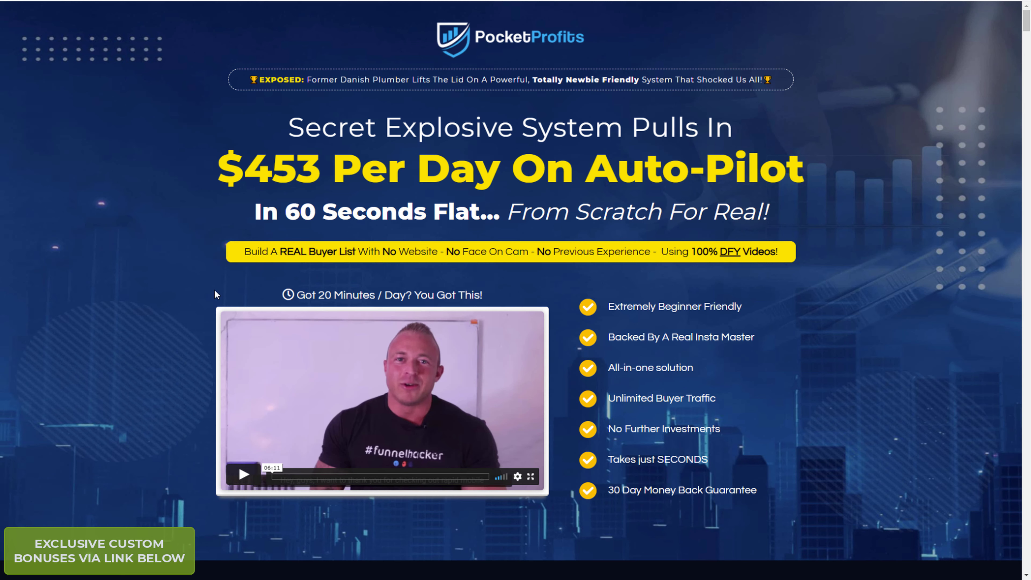
mouse_move(159, 293)
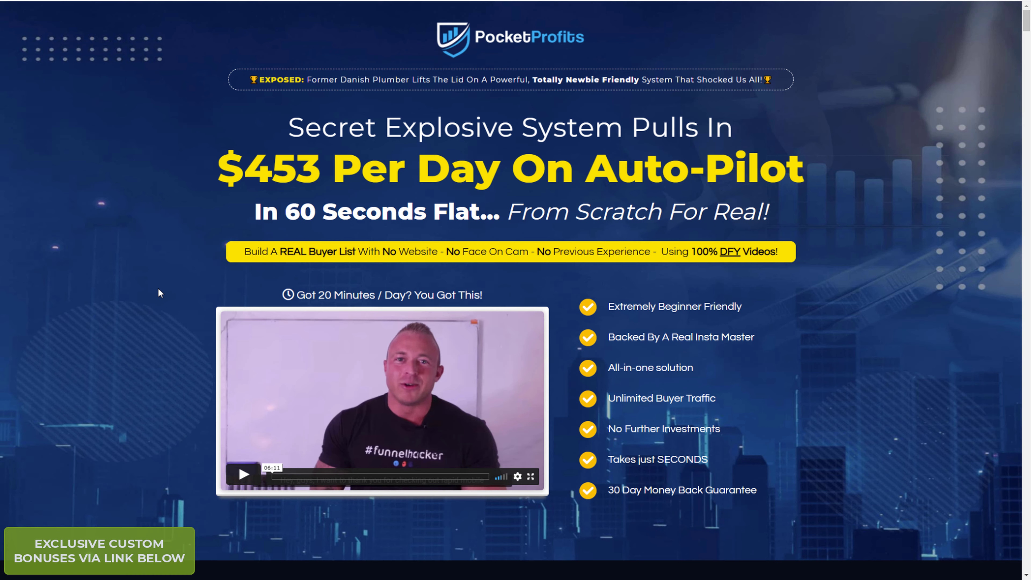
scroll(down, 3)
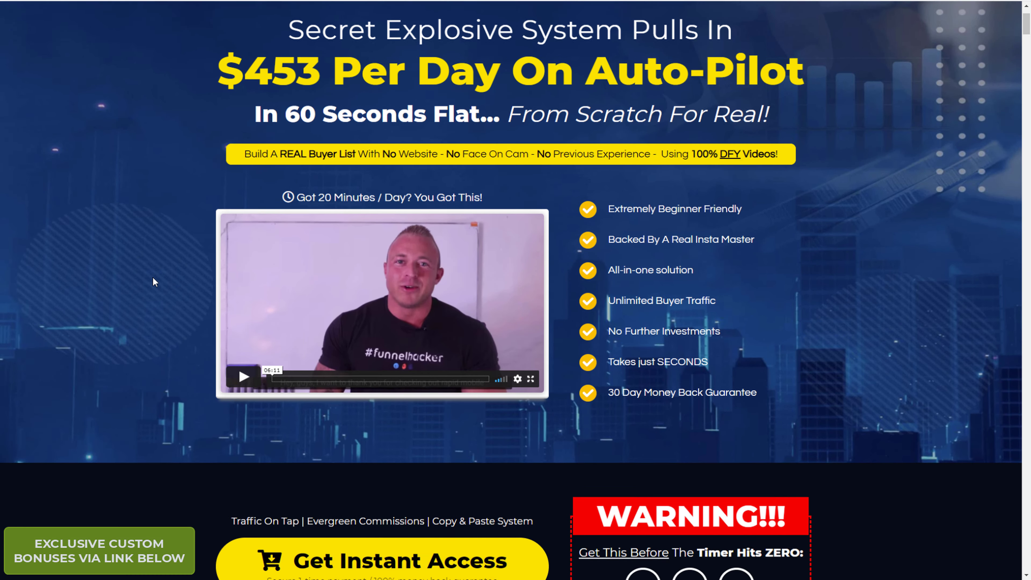
scroll(down, 3)
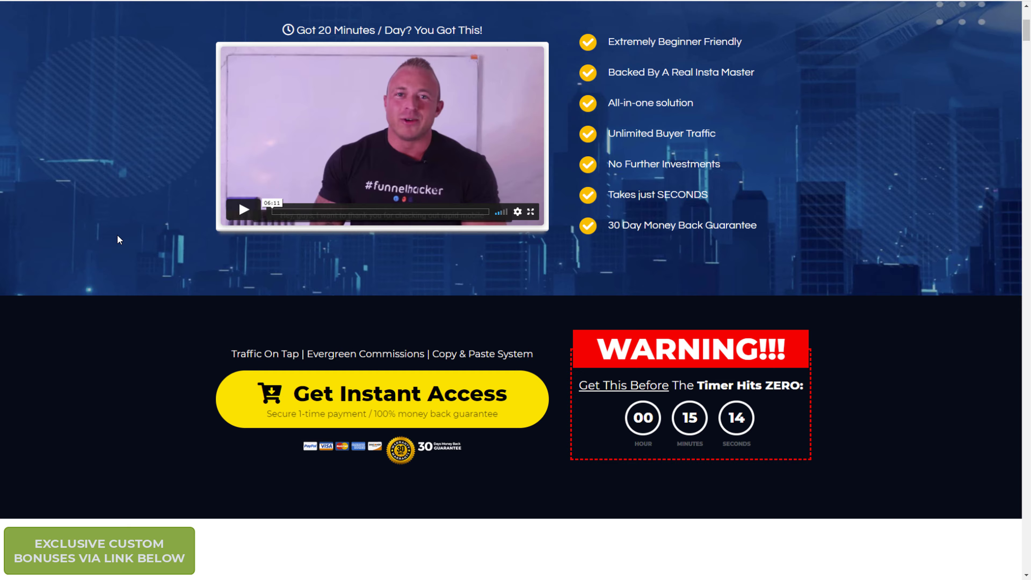
scroll(down, 3)
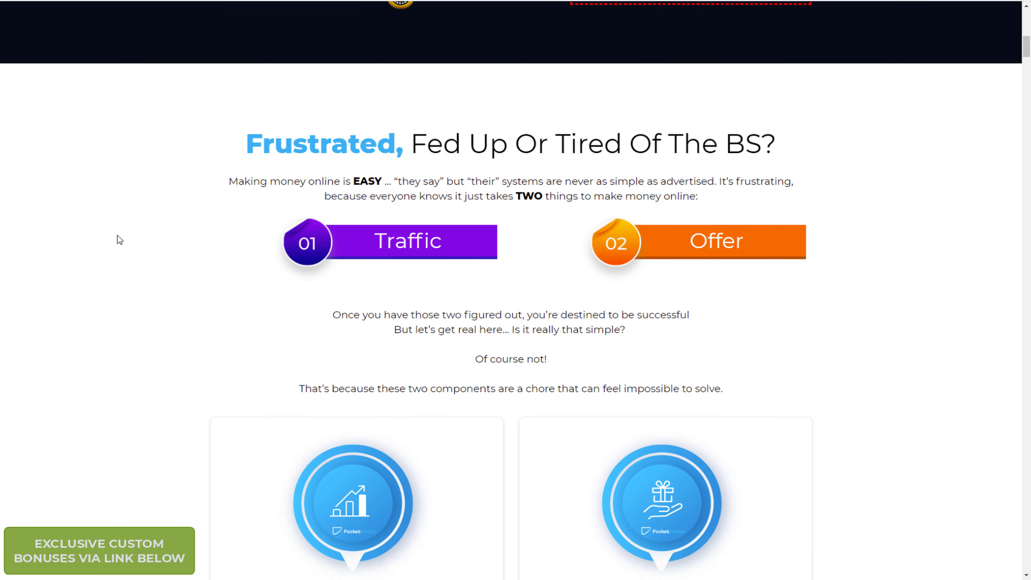
scroll(down, 3)
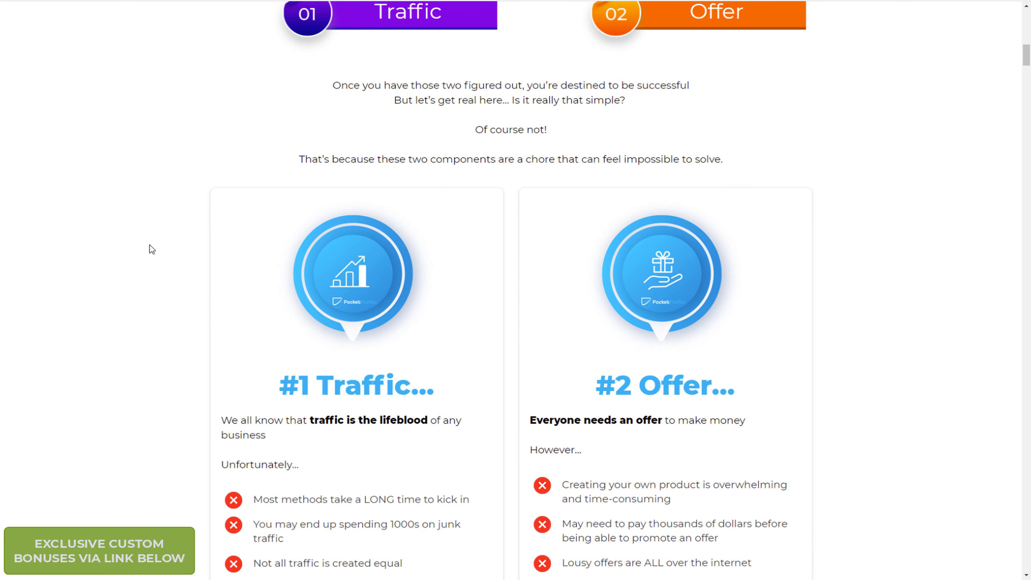
scroll(down, 3)
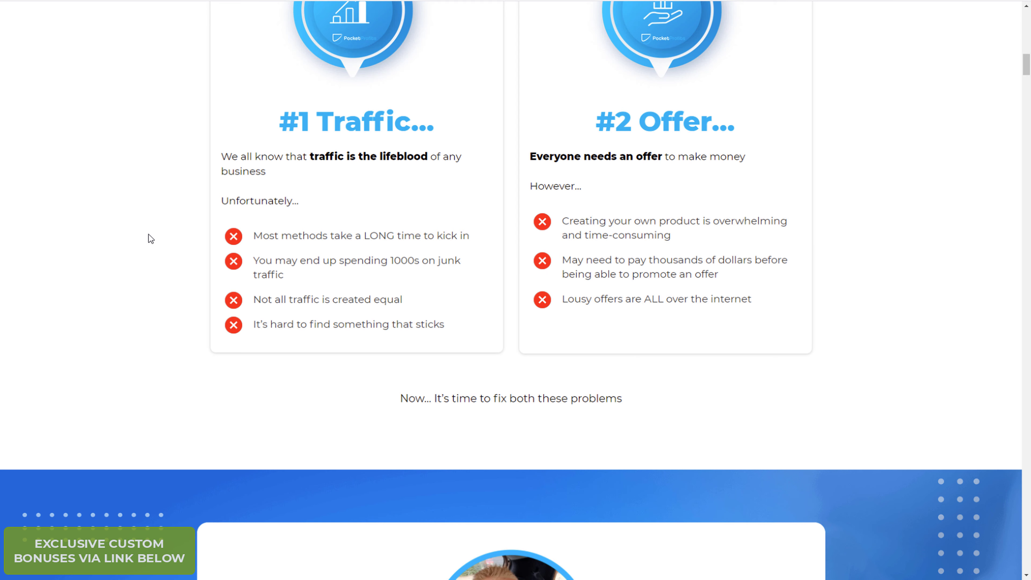
scroll(down, 3)
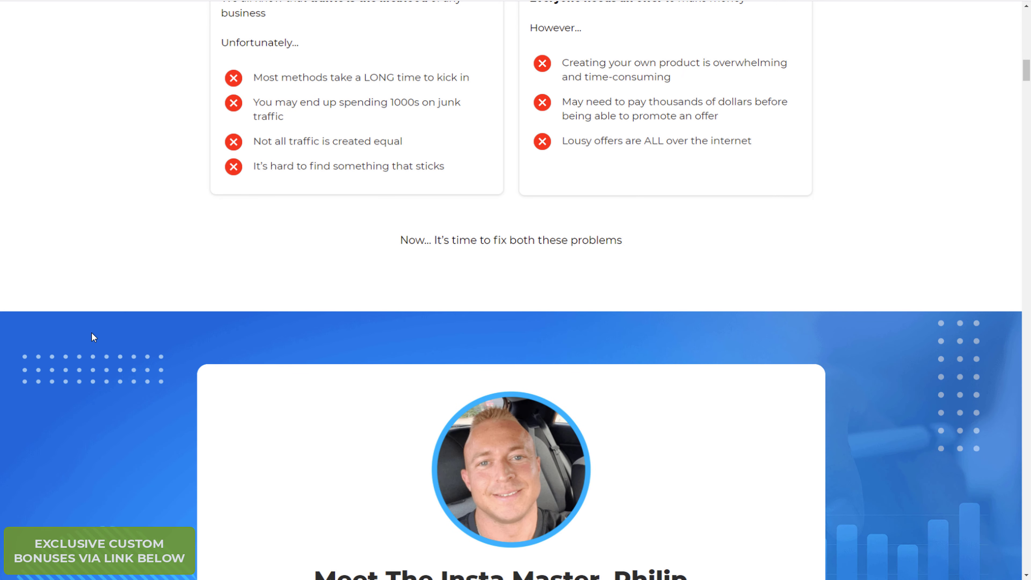
scroll(down, 3)
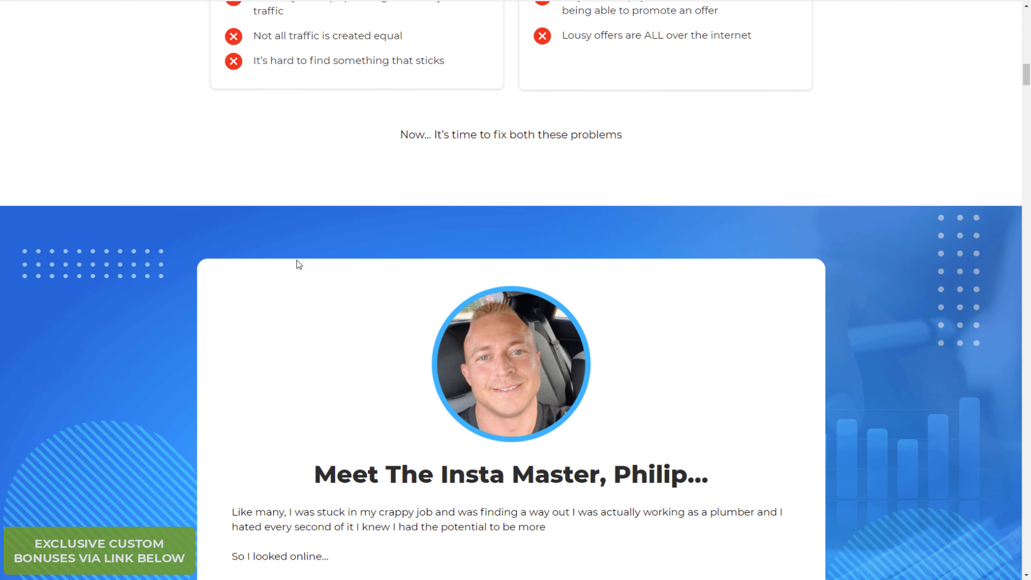
scroll(down, 3)
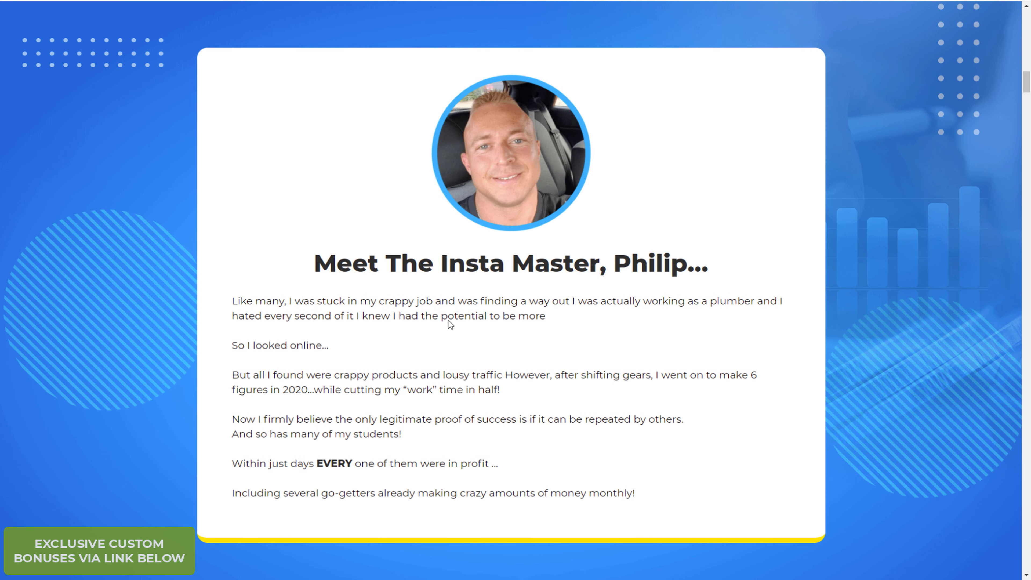
scroll(down, 3)
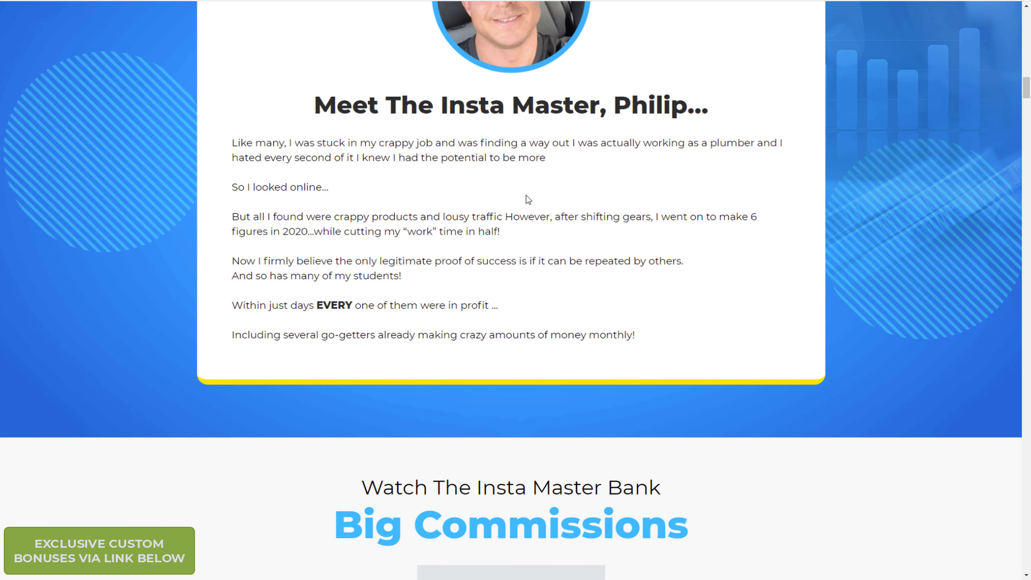
scroll(up, 3)
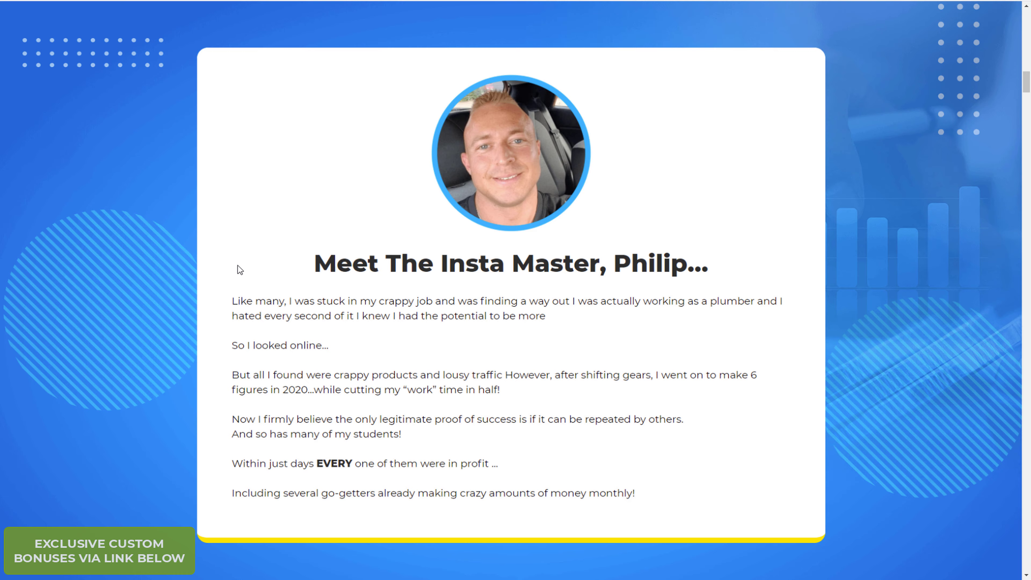
scroll(down, 3)
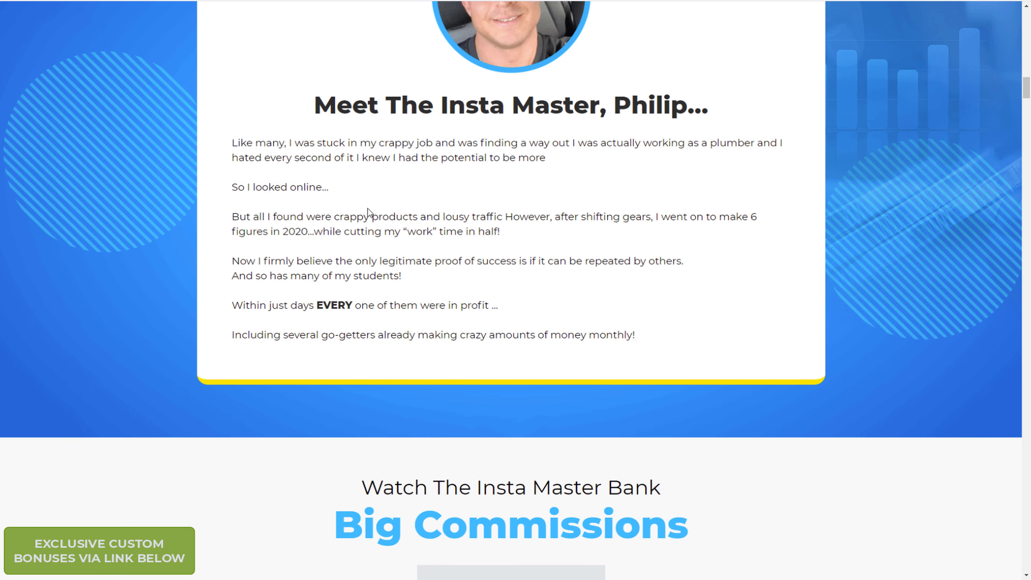
scroll(down, 3)
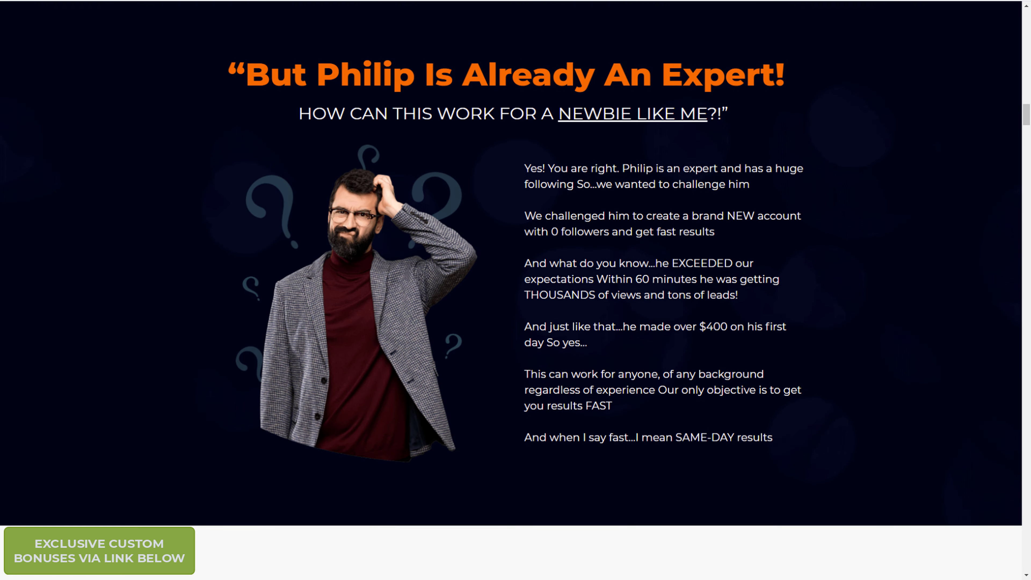
scroll(down, 3)
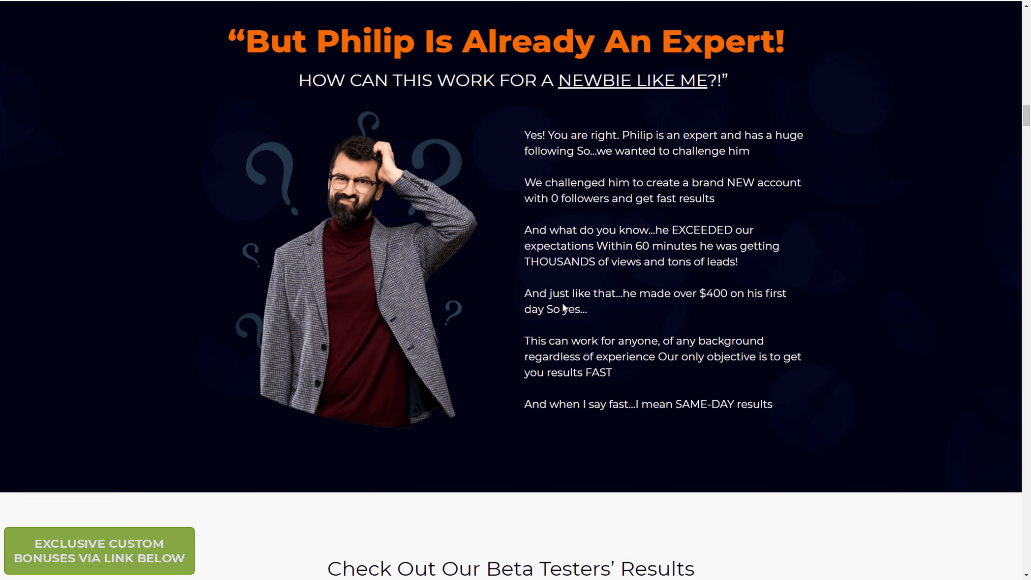
scroll(down, 3)
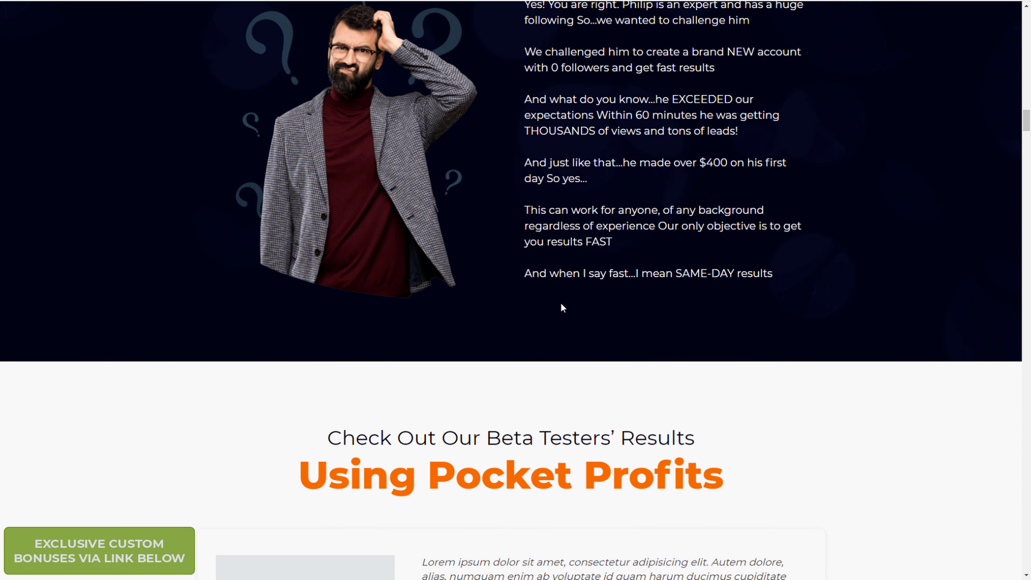
scroll(down, 3)
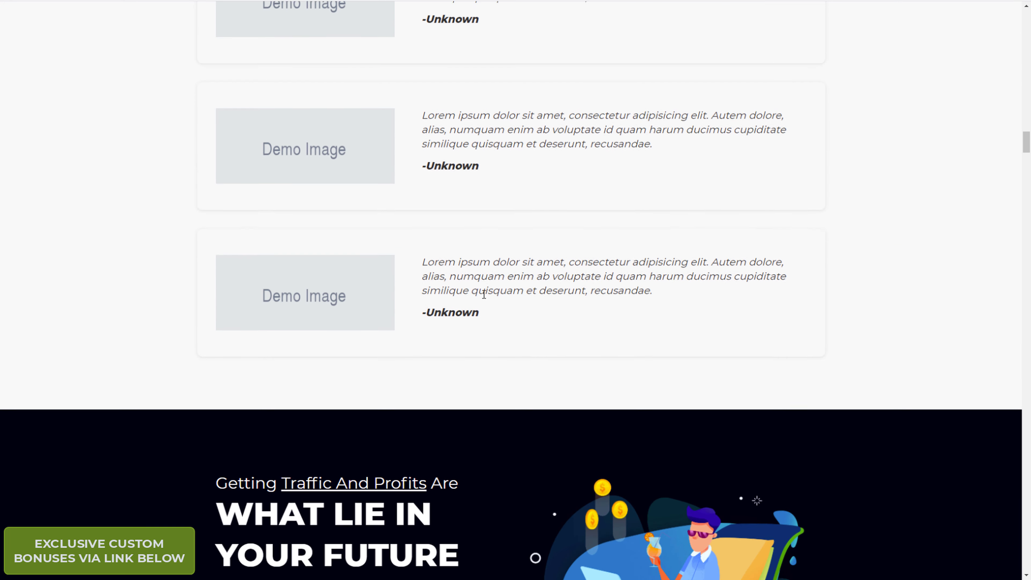
scroll(down, 3)
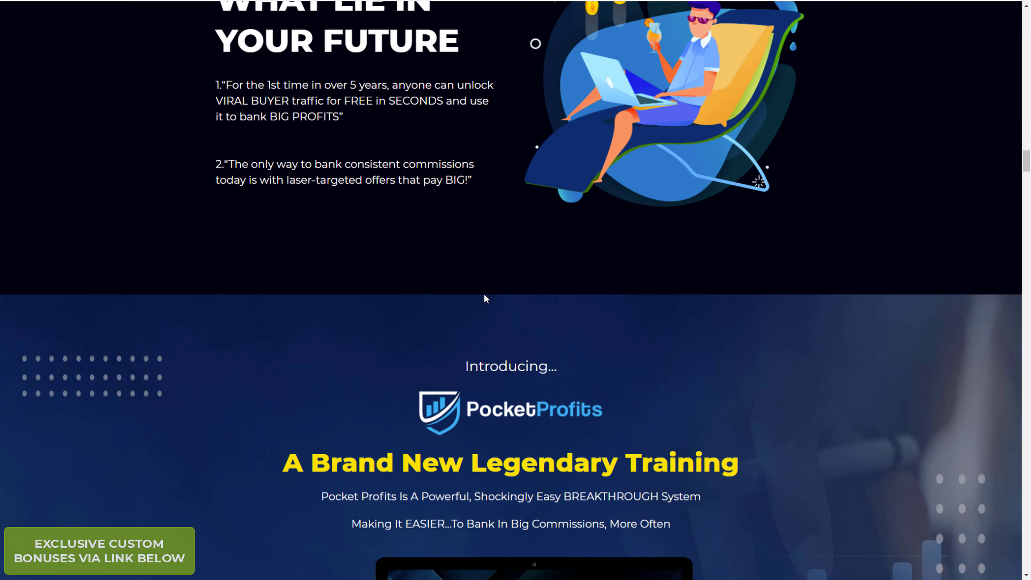
scroll(down, 3)
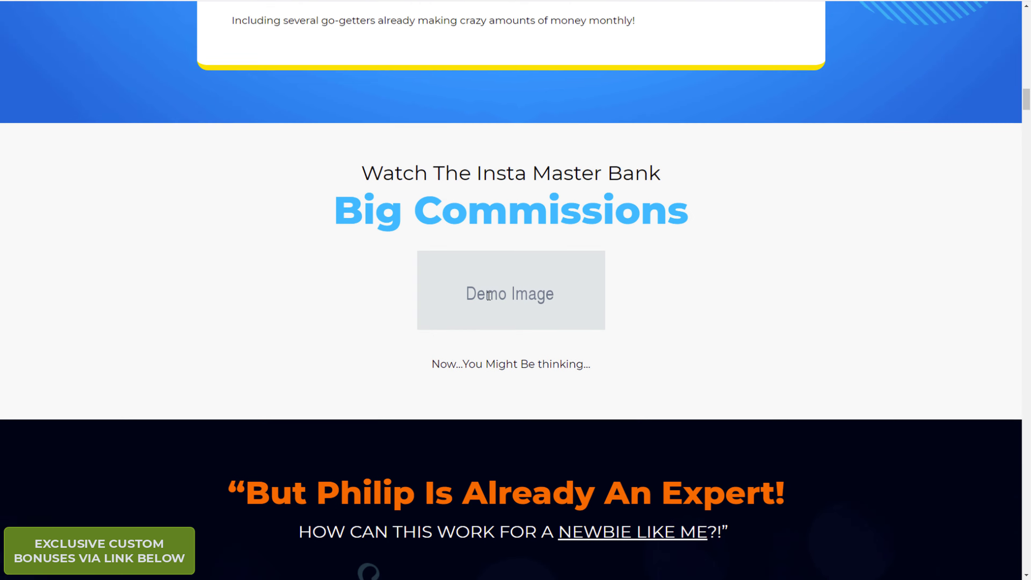
scroll(up, 3)
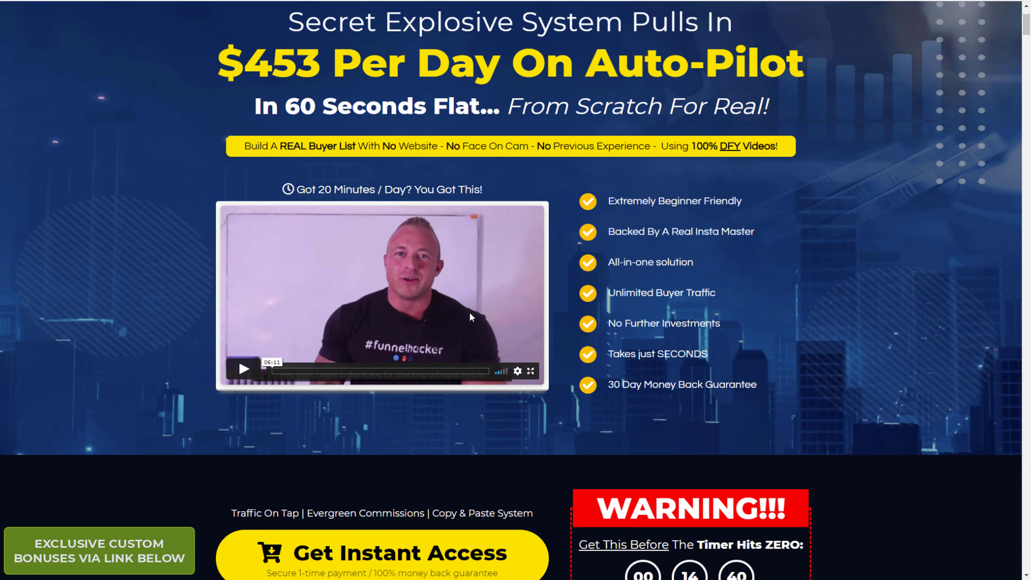
scroll(up, 3)
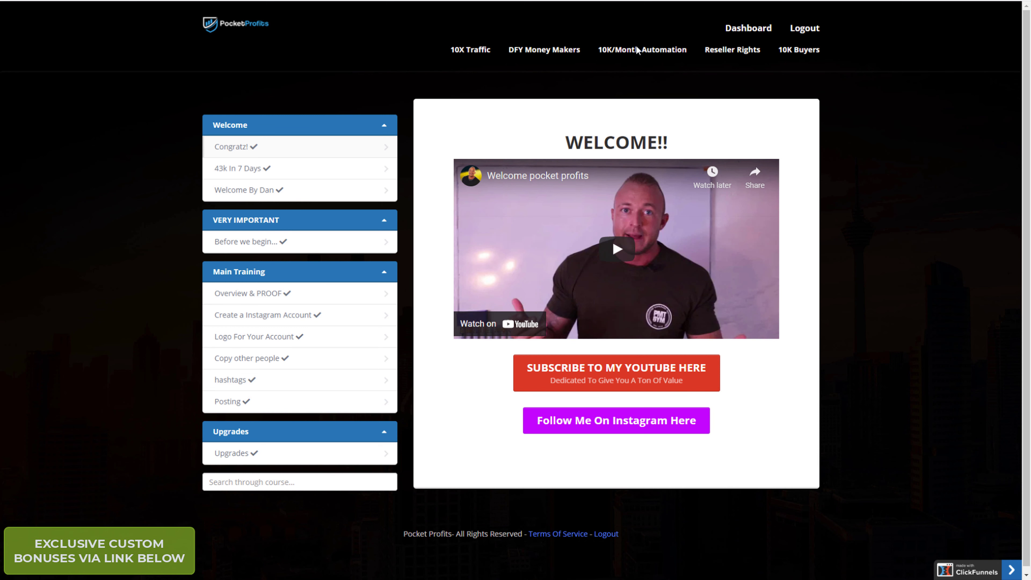
mouse_move(90, 158)
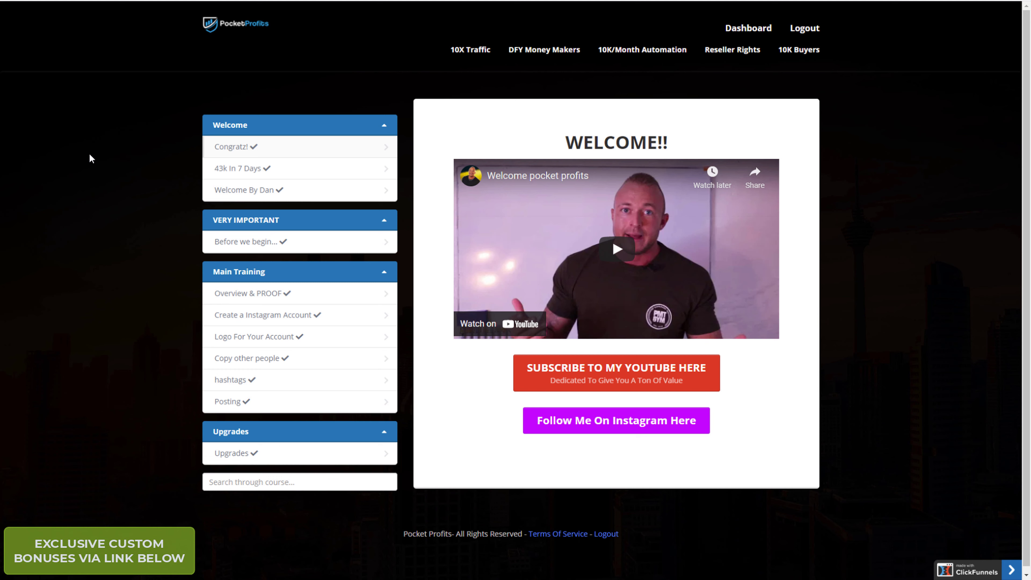
mouse_move(258, 392)
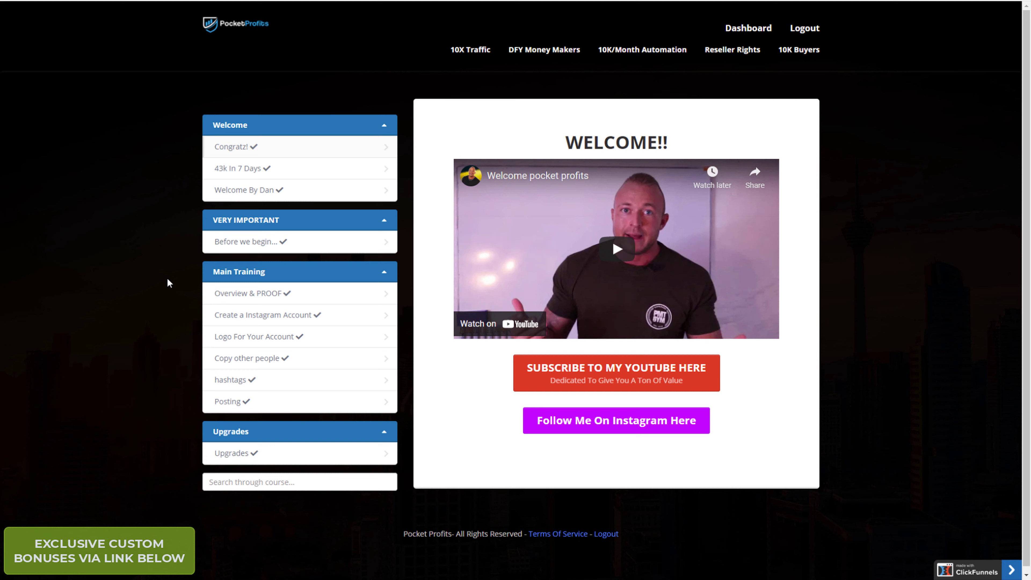
mouse_move(152, 297)
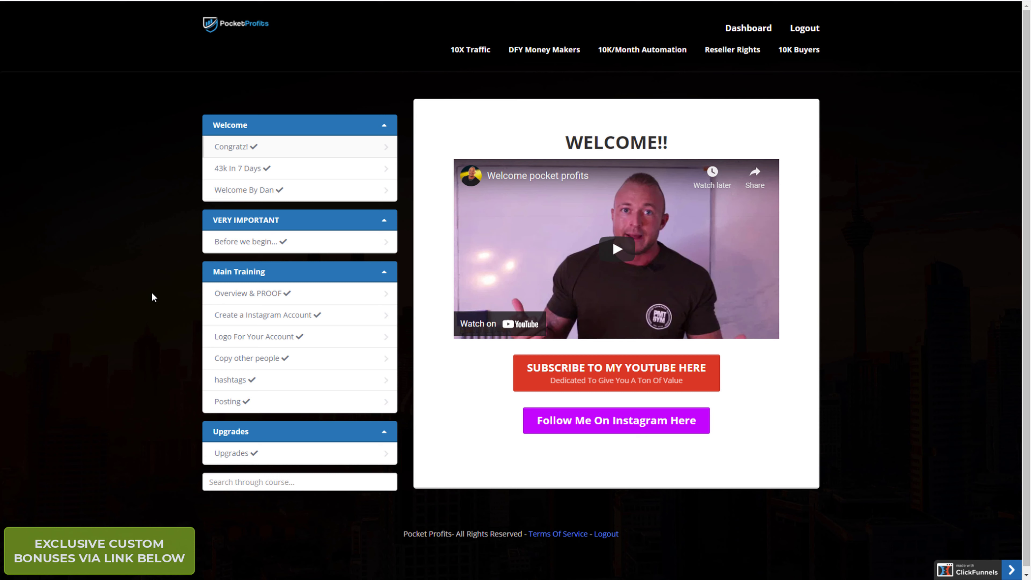
mouse_move(289, 147)
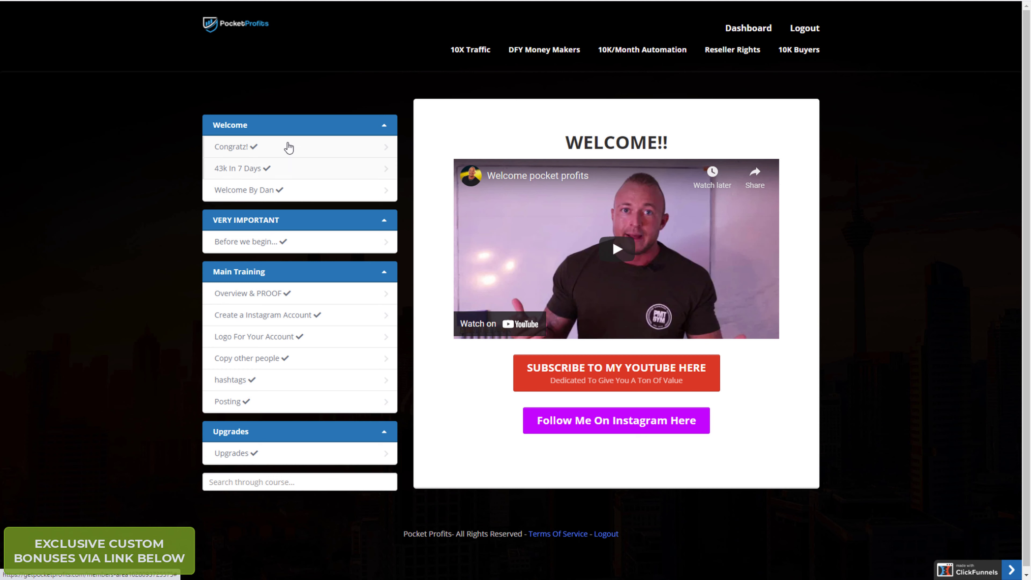
mouse_move(288, 179)
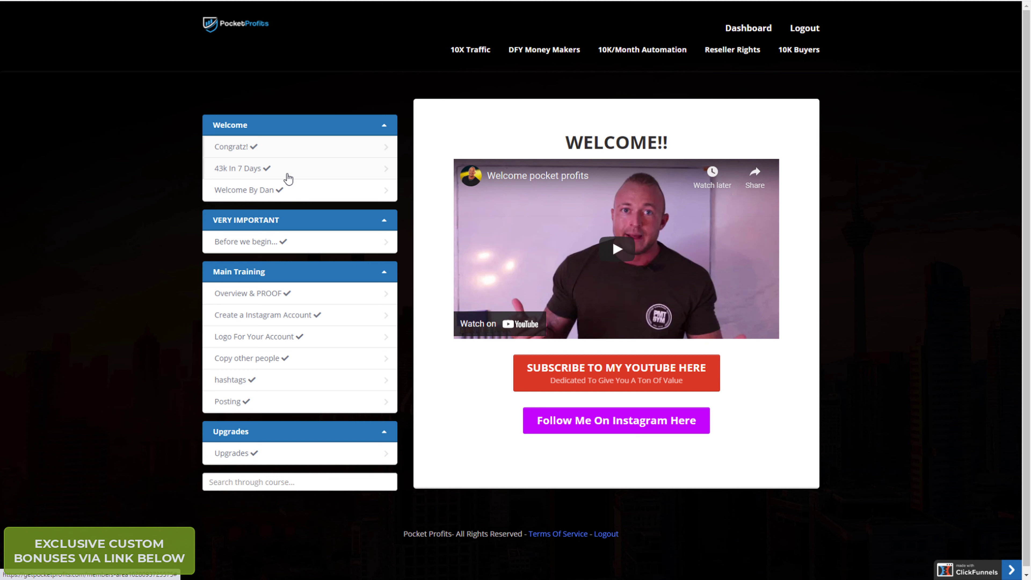
mouse_move(325, 237)
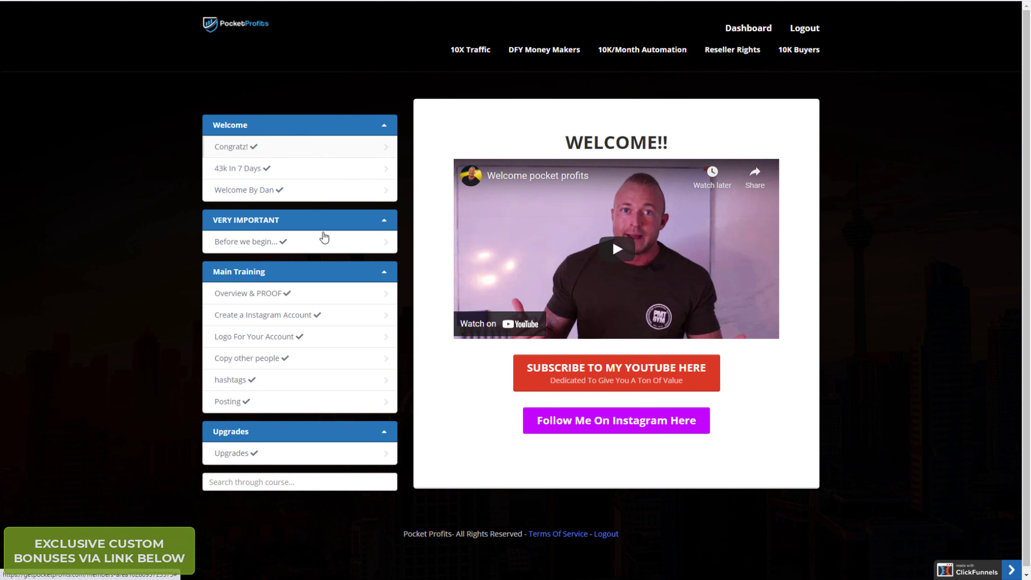
mouse_move(293, 293)
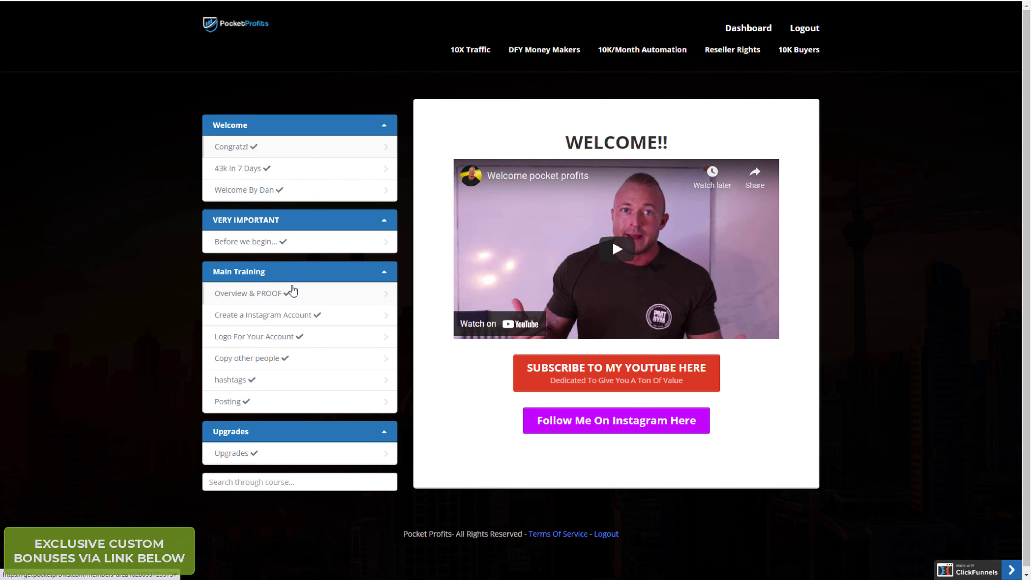
mouse_move(322, 300)
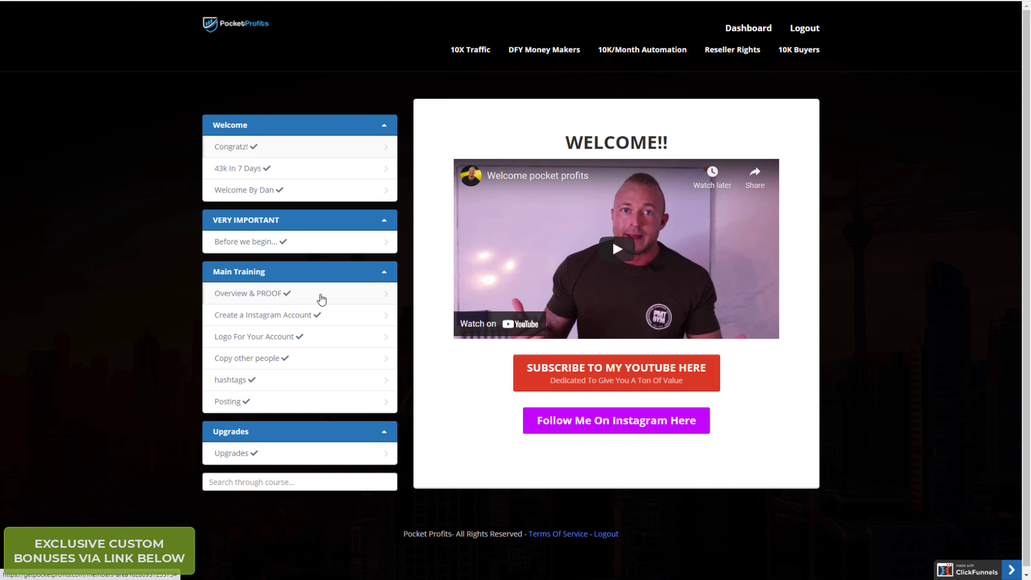
mouse_move(336, 315)
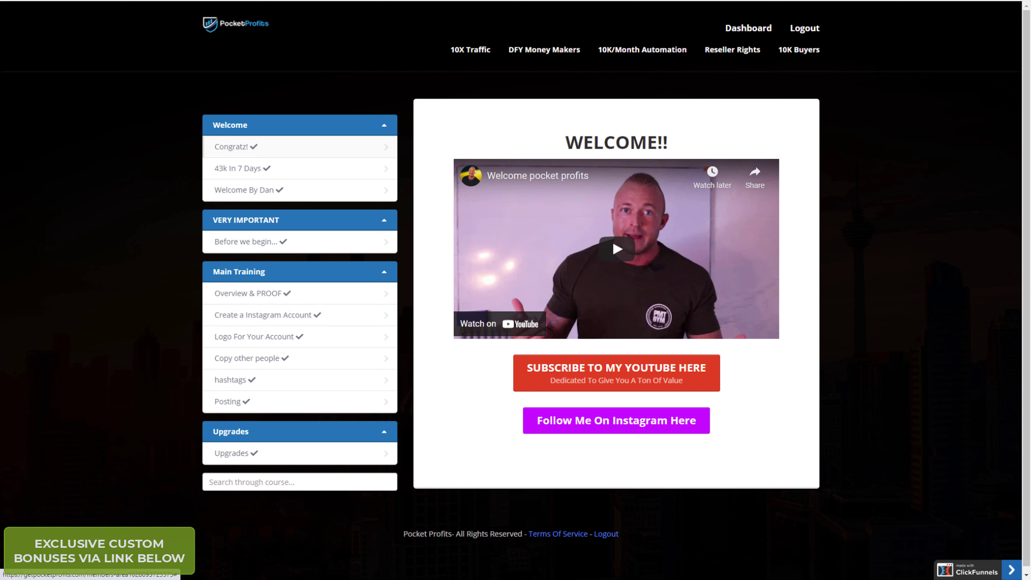
mouse_move(167, 343)
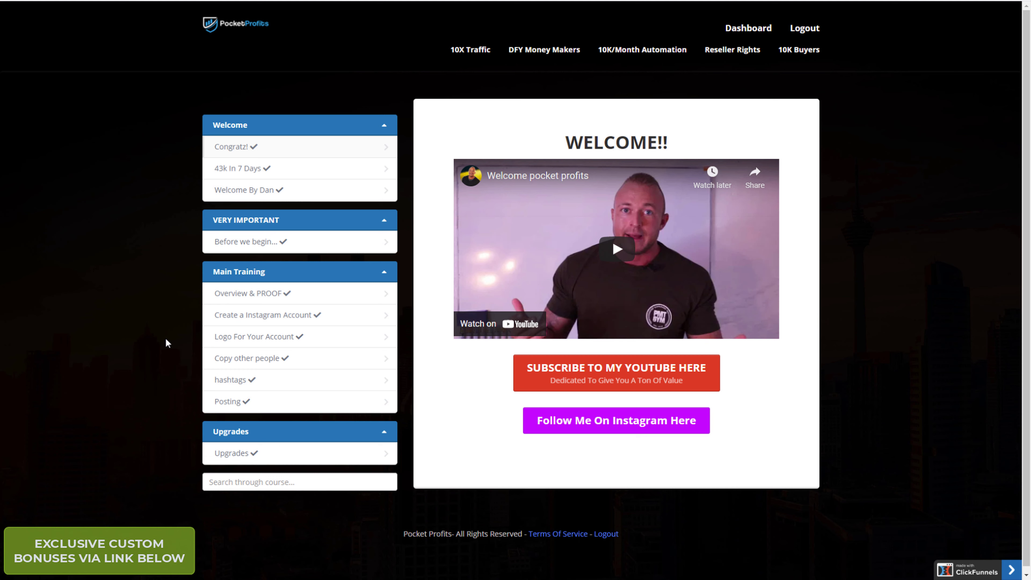
mouse_move(185, 317)
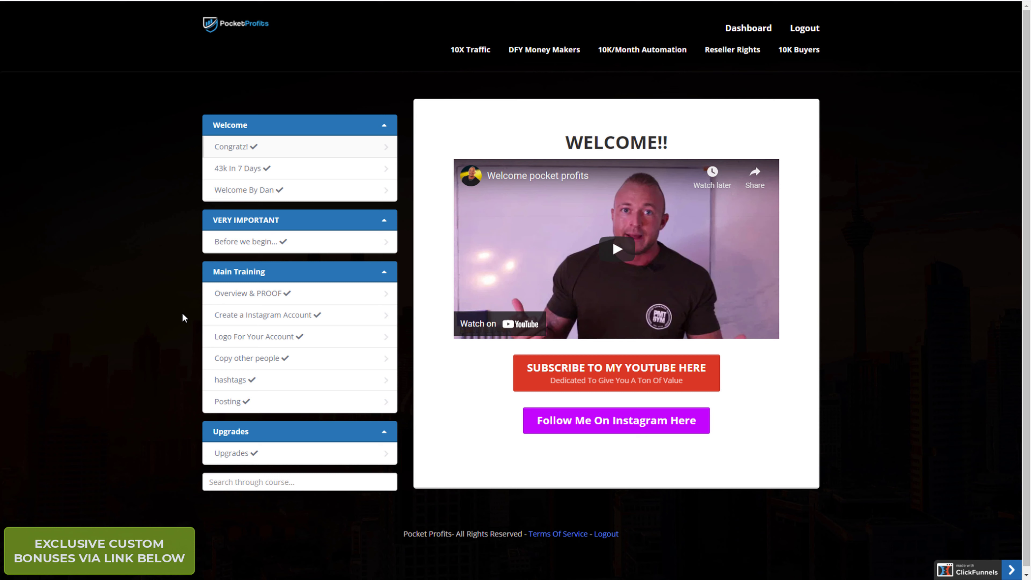
mouse_move(137, 283)
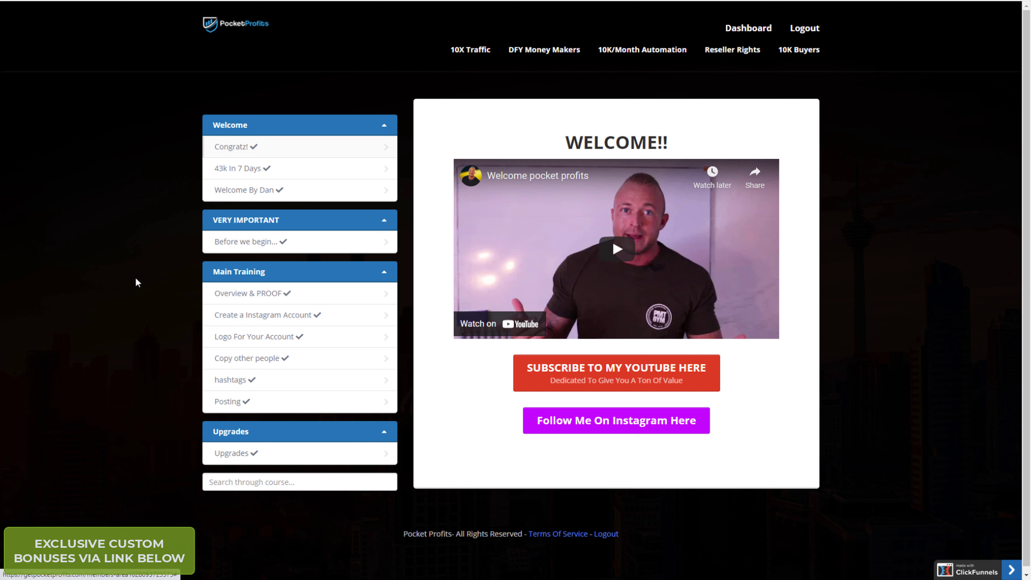
mouse_move(335, 316)
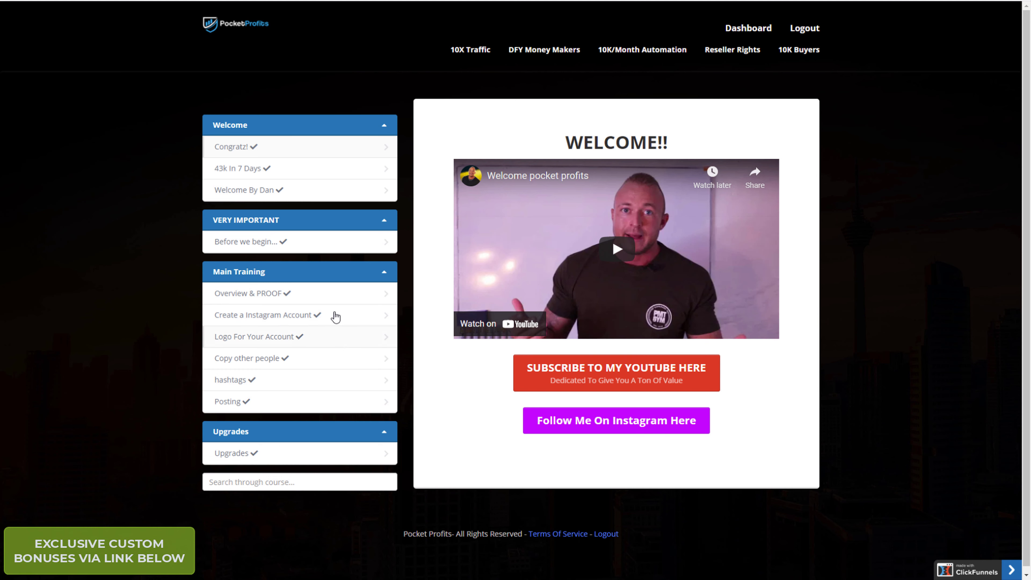
mouse_move(156, 259)
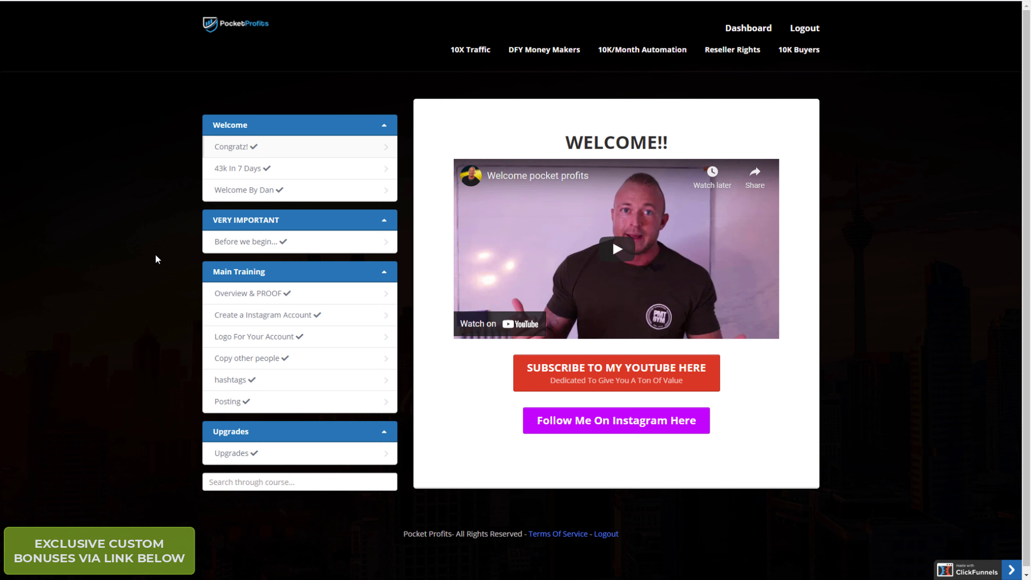
mouse_move(345, 358)
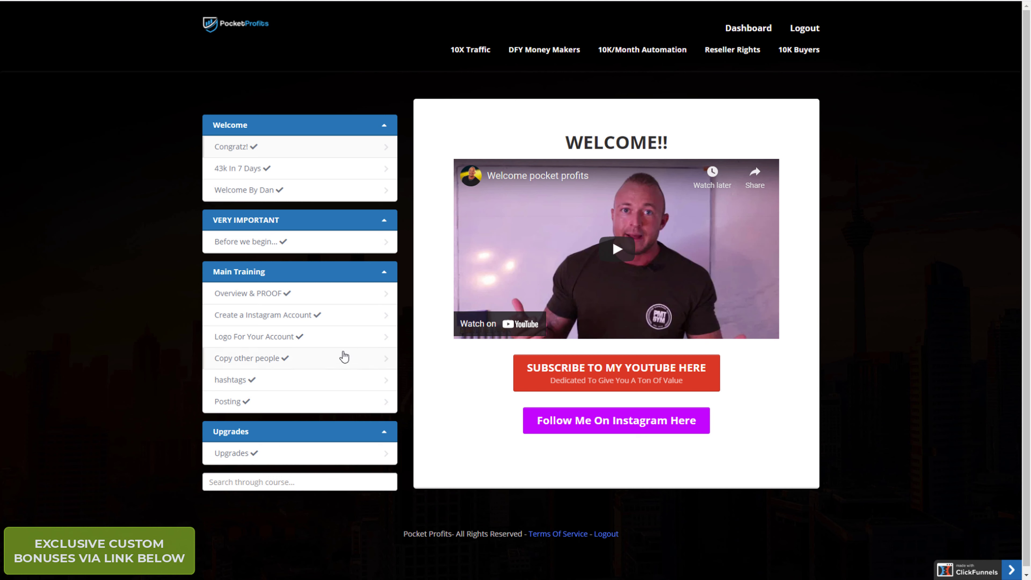
mouse_move(275, 345)
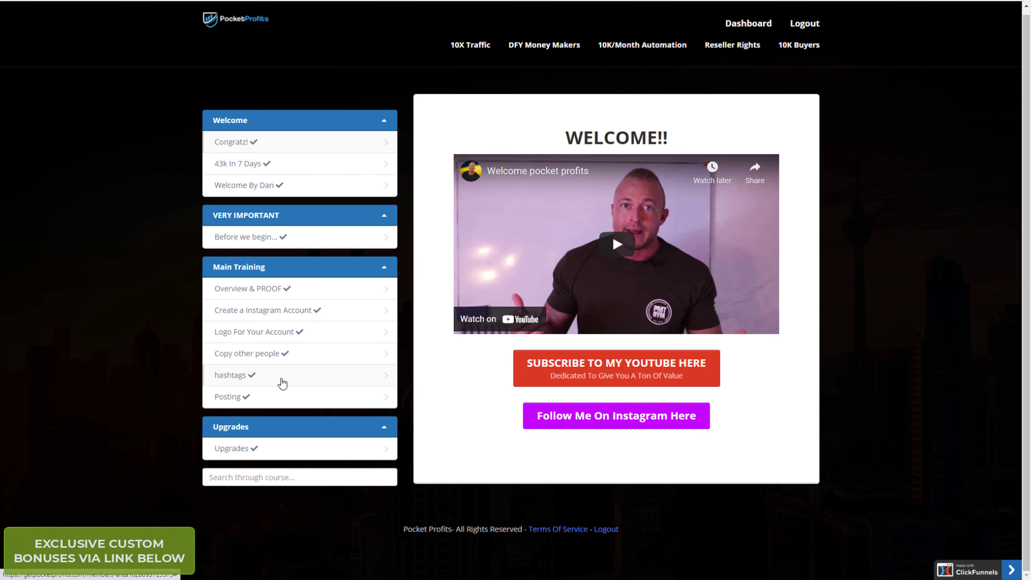
mouse_move(216, 346)
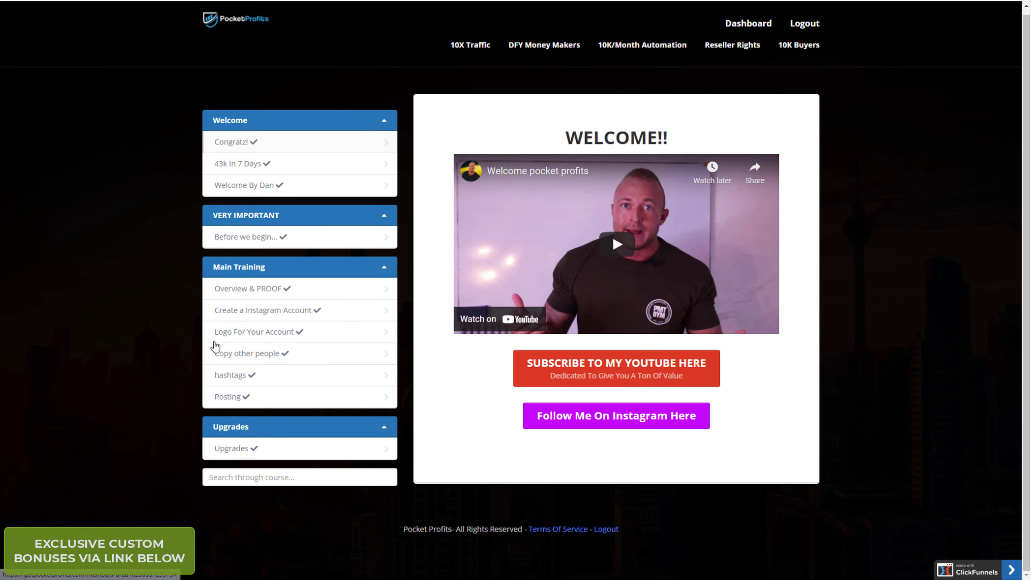
mouse_move(235, 316)
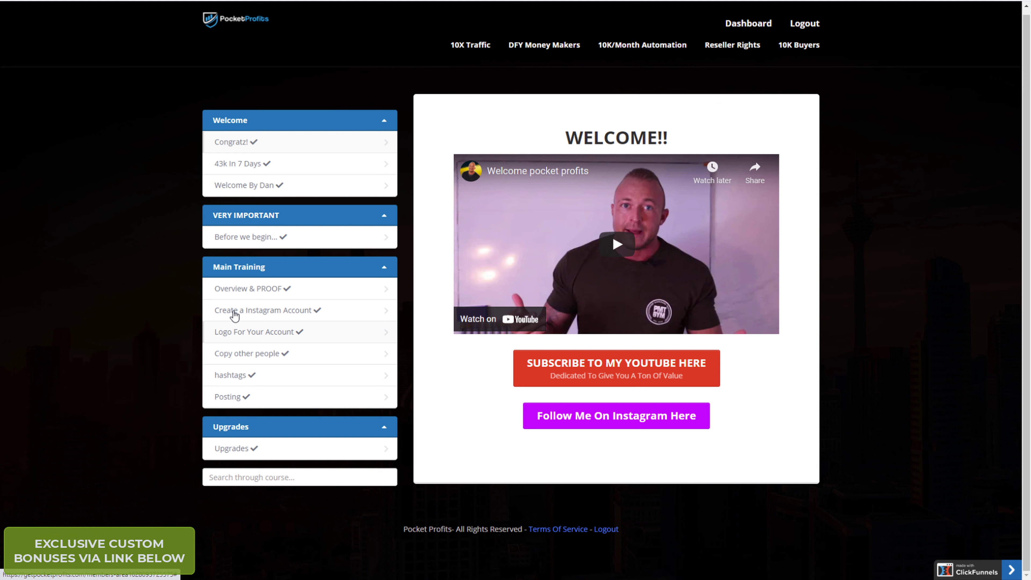
mouse_move(283, 310)
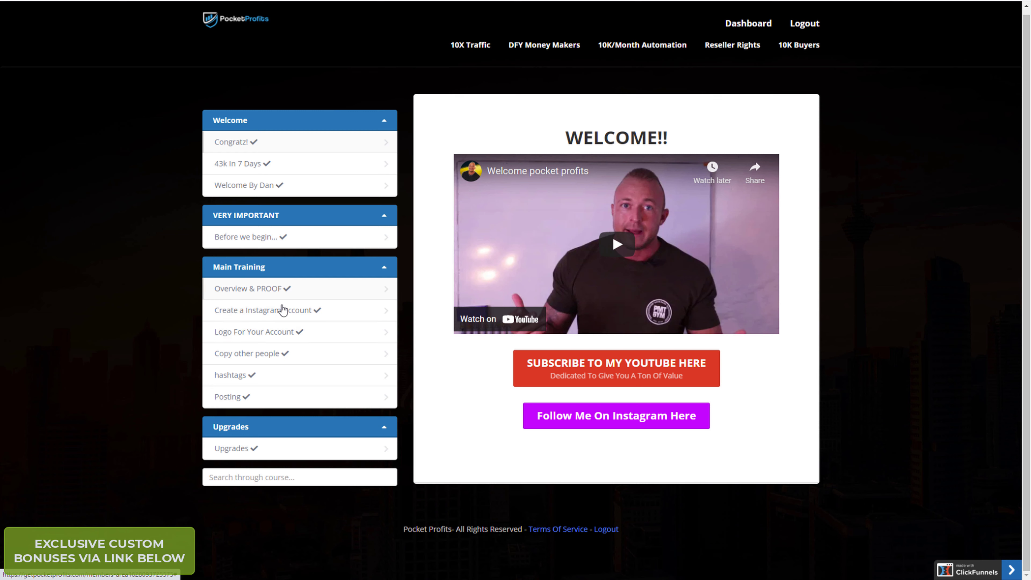
mouse_move(213, 290)
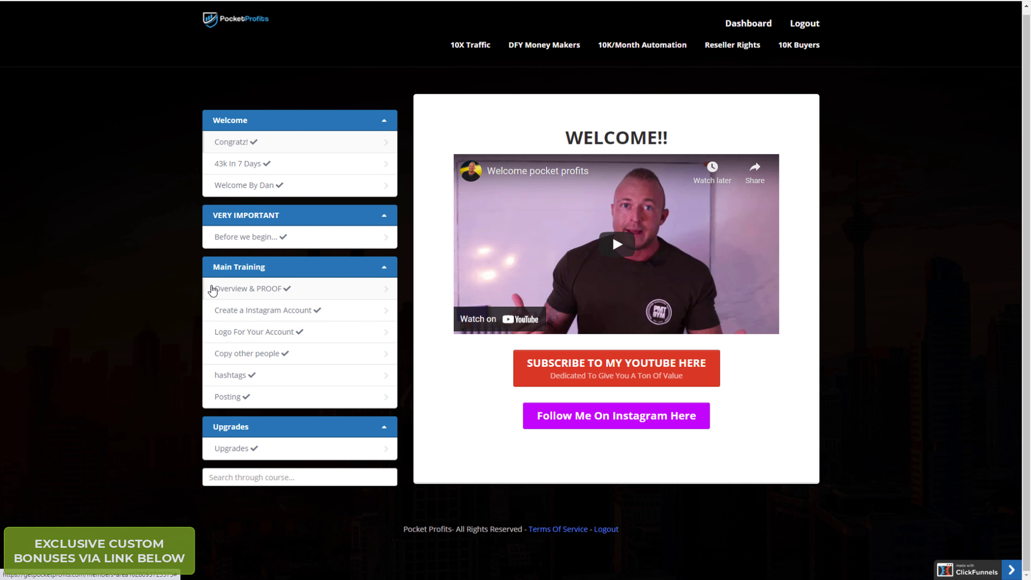
mouse_move(129, 243)
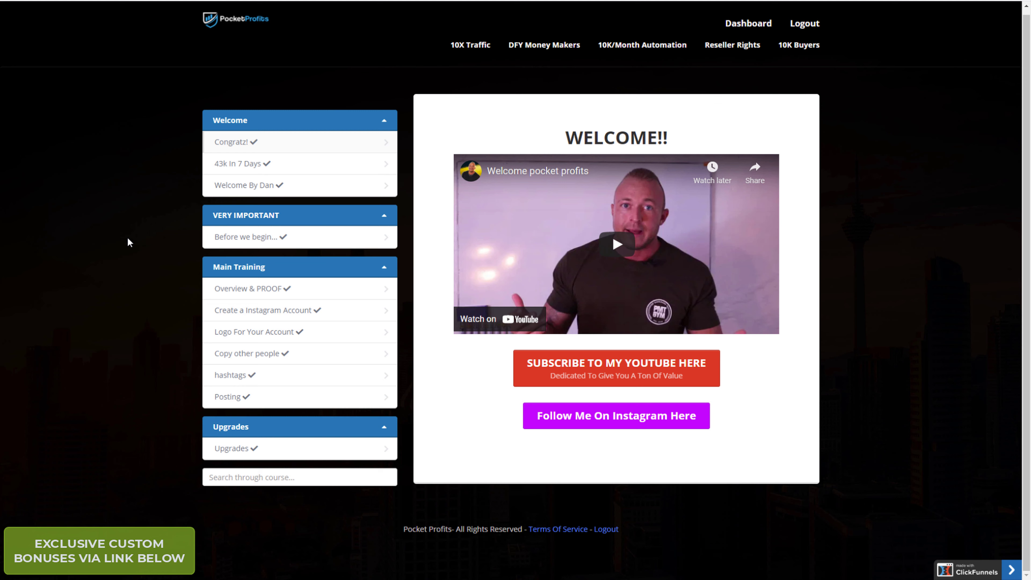
mouse_move(137, 240)
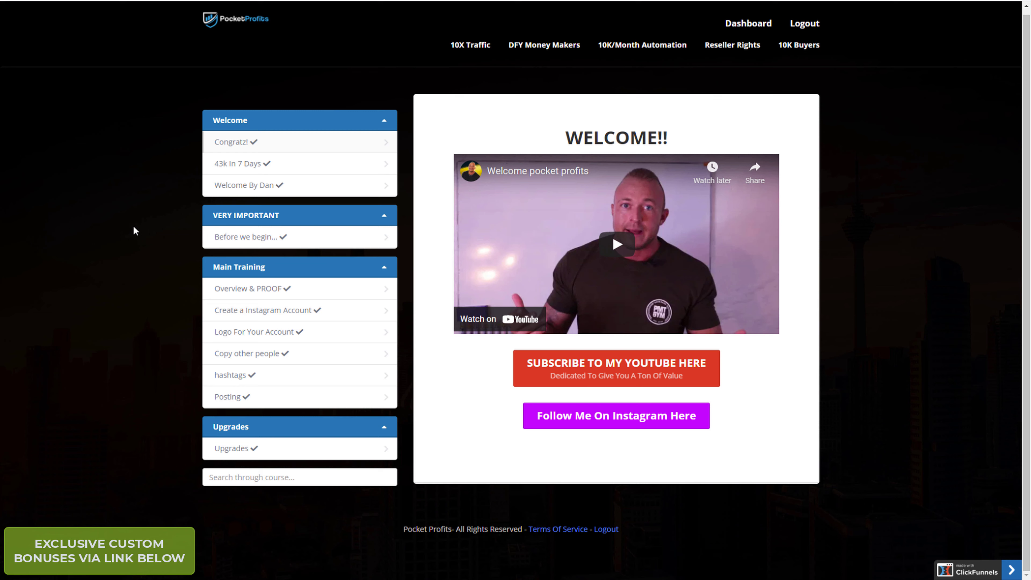
mouse_move(515, 315)
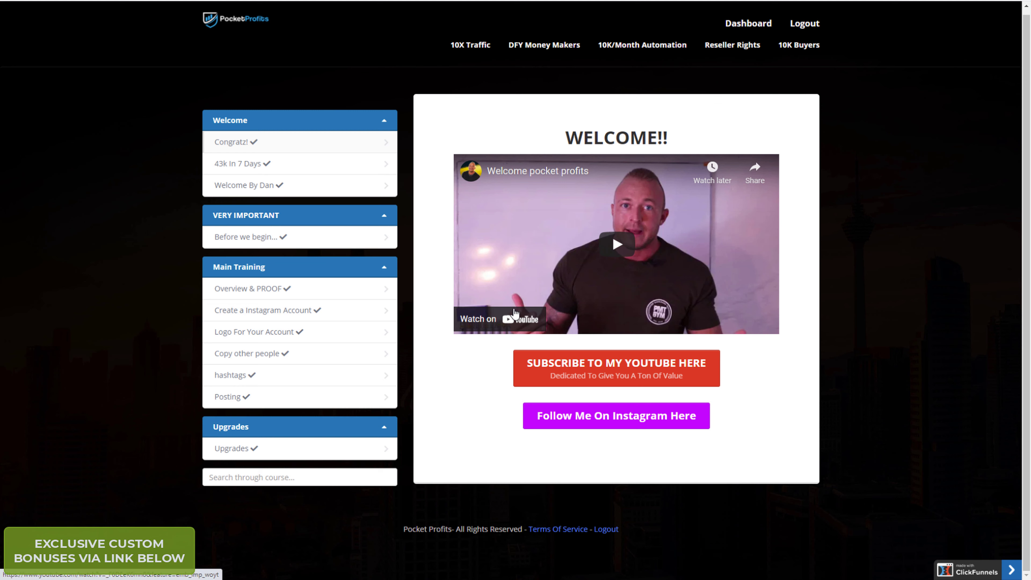
mouse_move(289, 302)
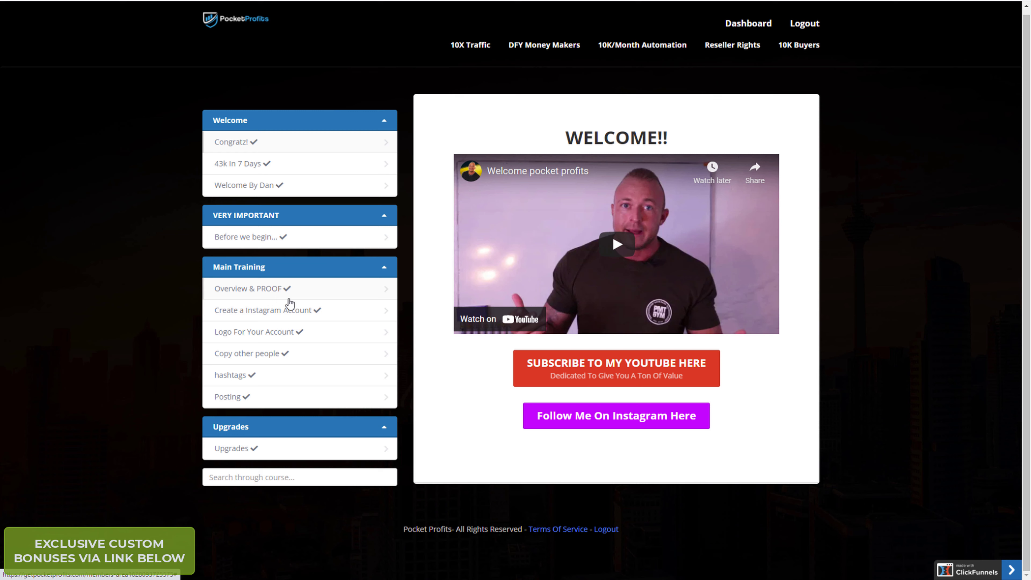
mouse_move(274, 367)
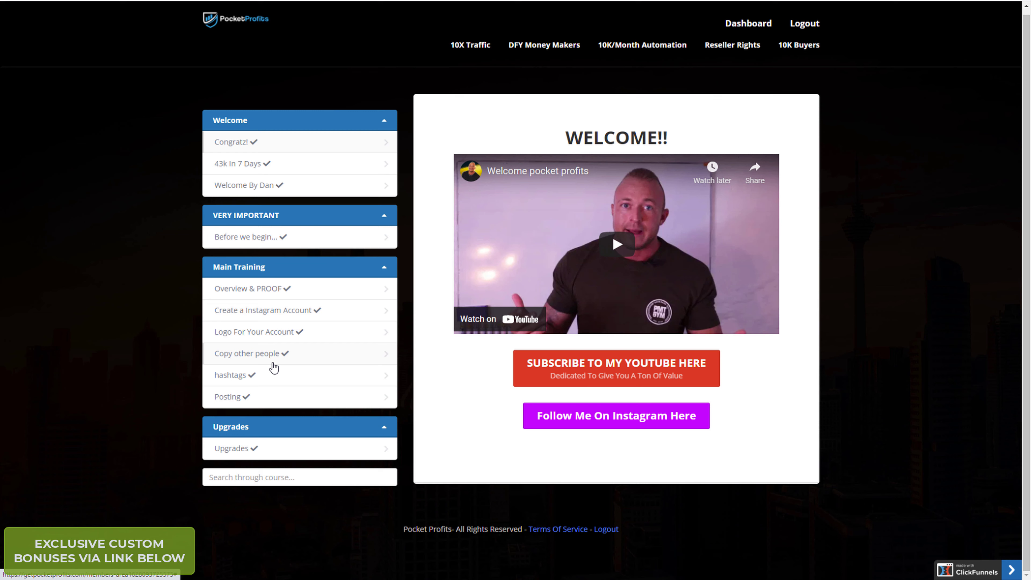
mouse_move(243, 152)
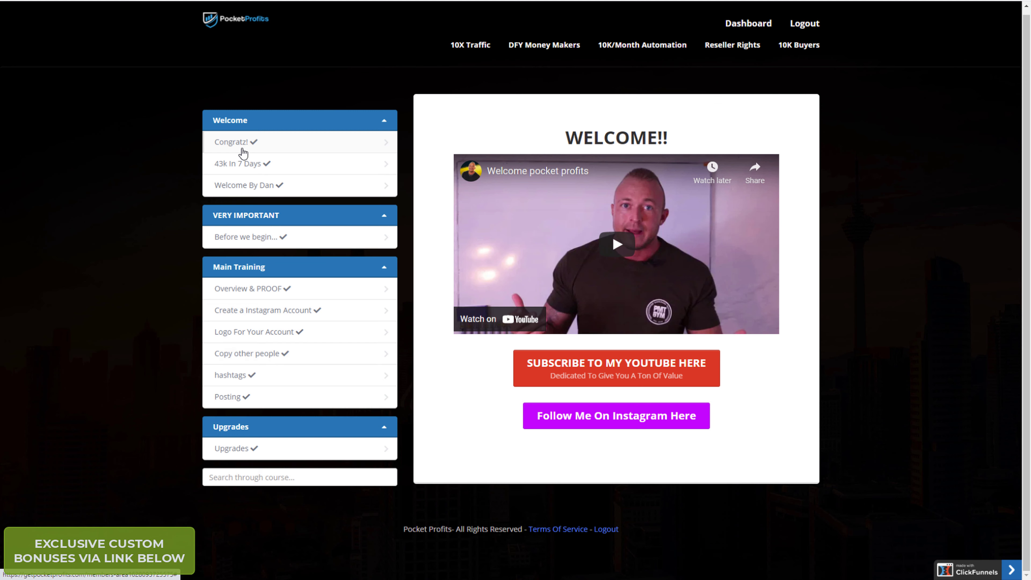
mouse_move(417, 303)
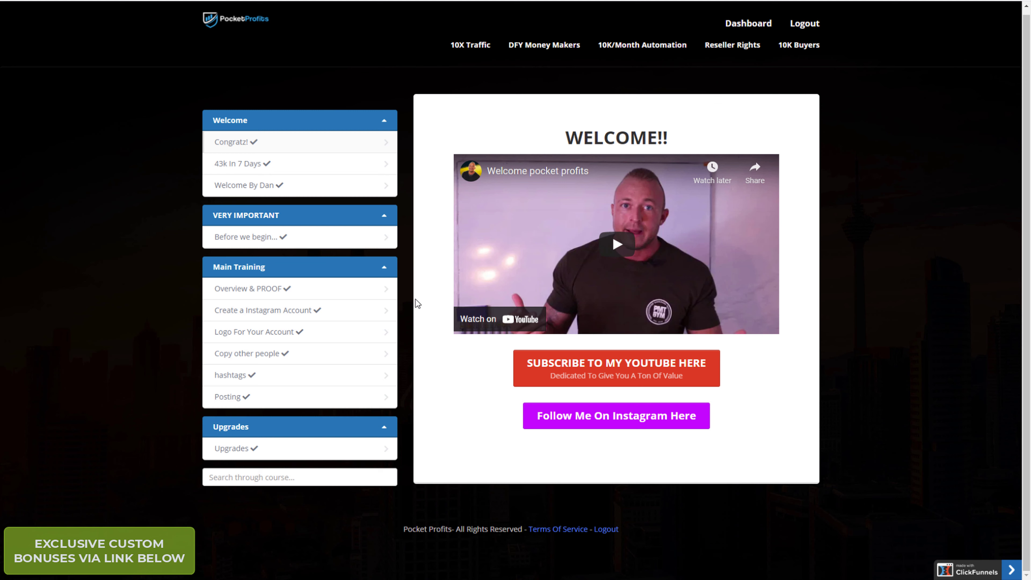
mouse_move(170, 332)
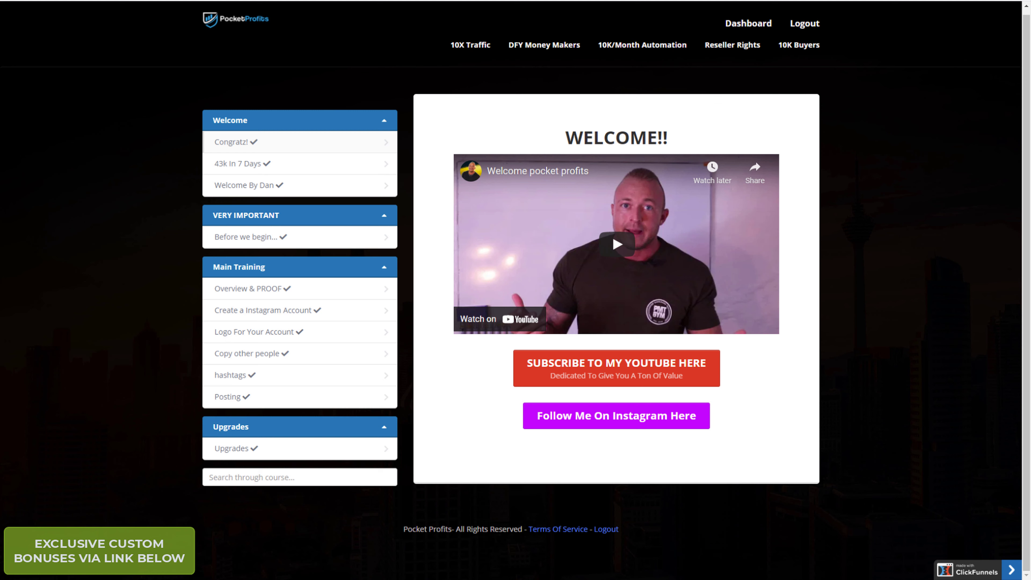
mouse_move(649, 455)
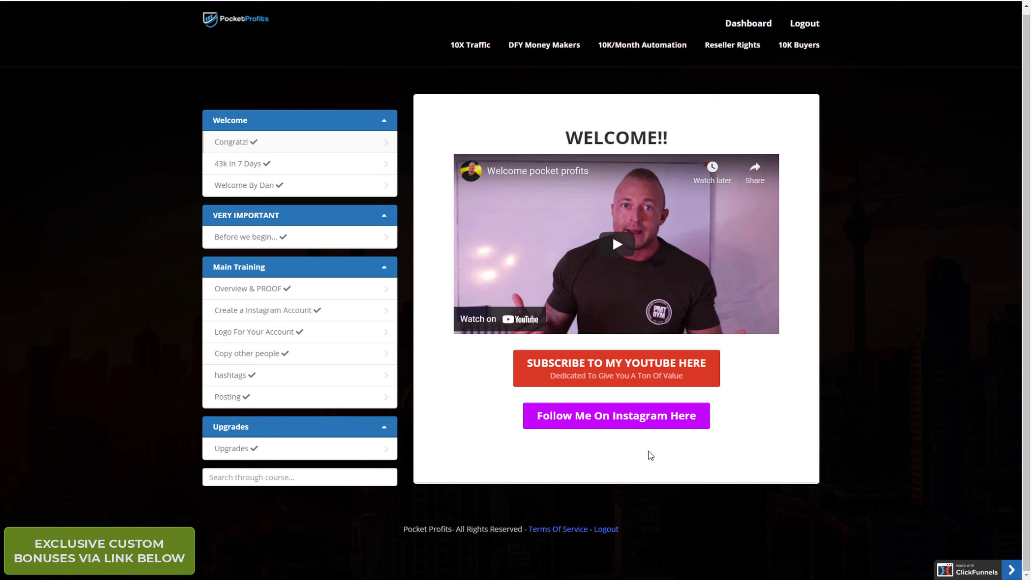
mouse_move(169, 385)
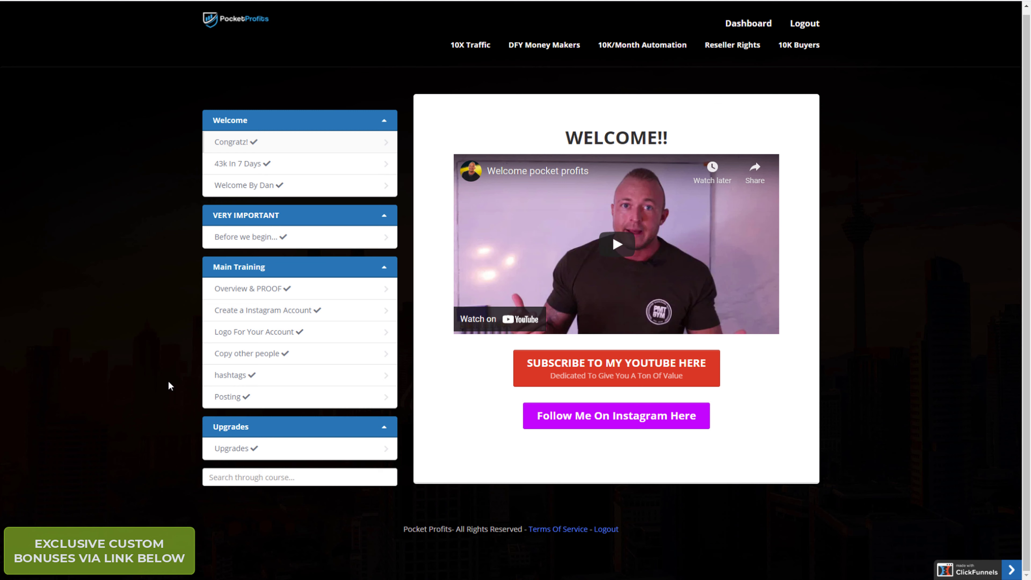
mouse_move(253, 268)
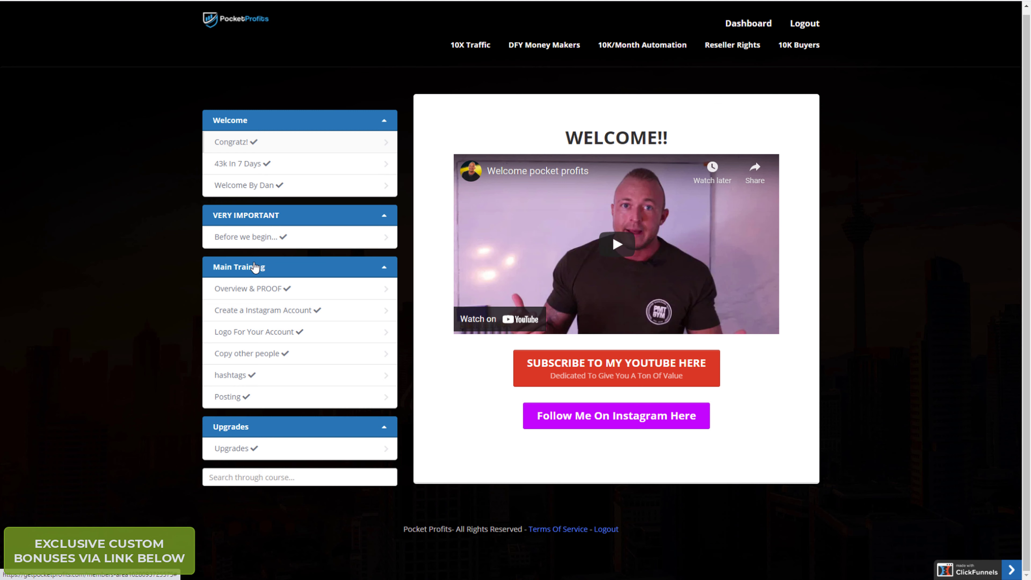
mouse_move(136, 220)
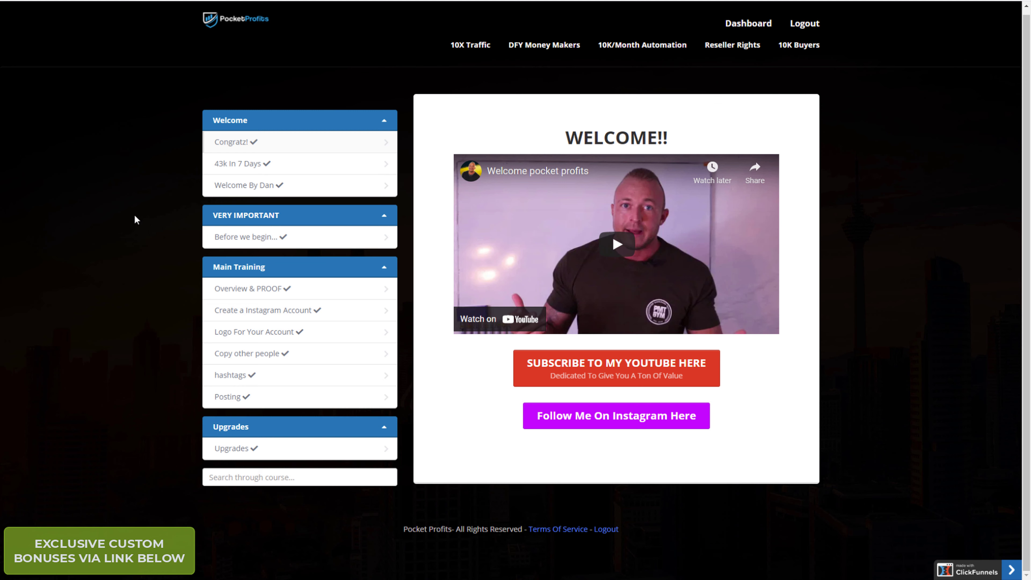